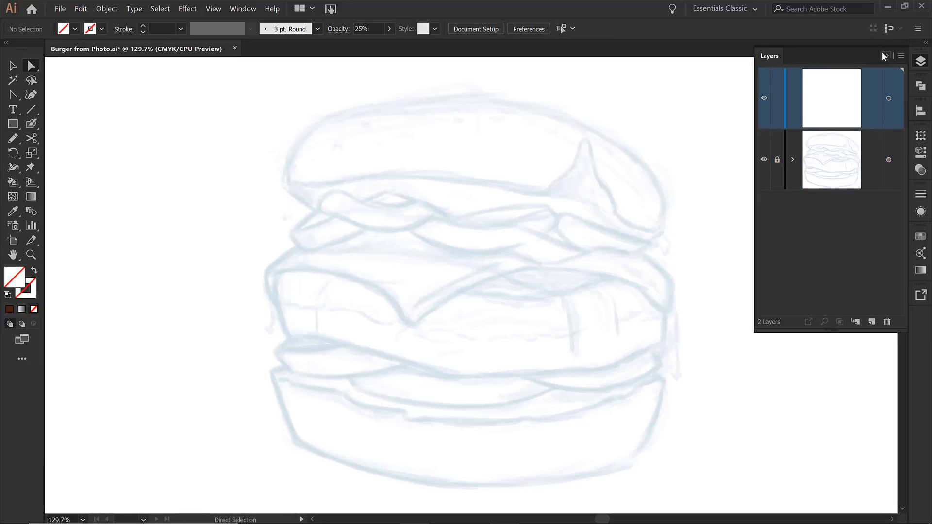
# - Configure the Pencil tool with Fidelity at Smooth, Keep Selected and Edit Selected Paths enabled
pyautogui.click(886, 56)
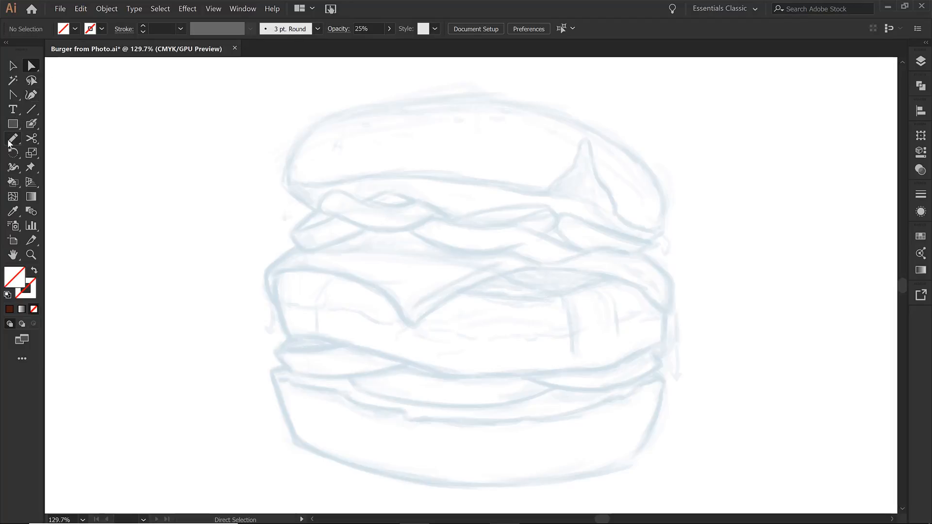
pyautogui.click(13, 140)
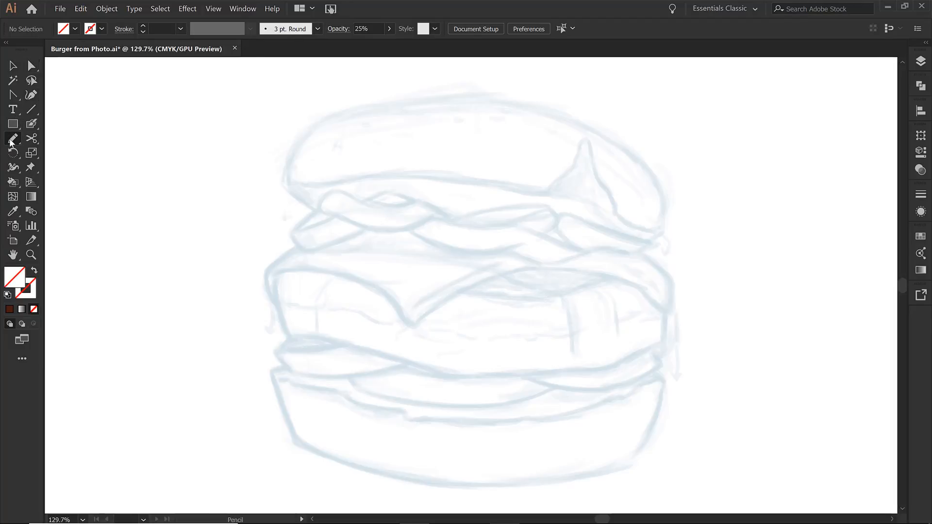
pyautogui.doubleClick(13, 139)
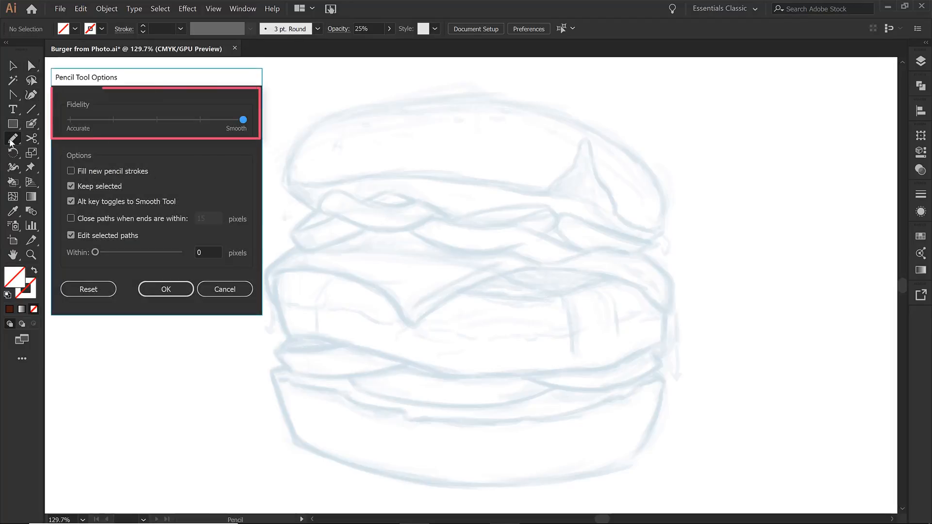
pyautogui.click(71, 186)
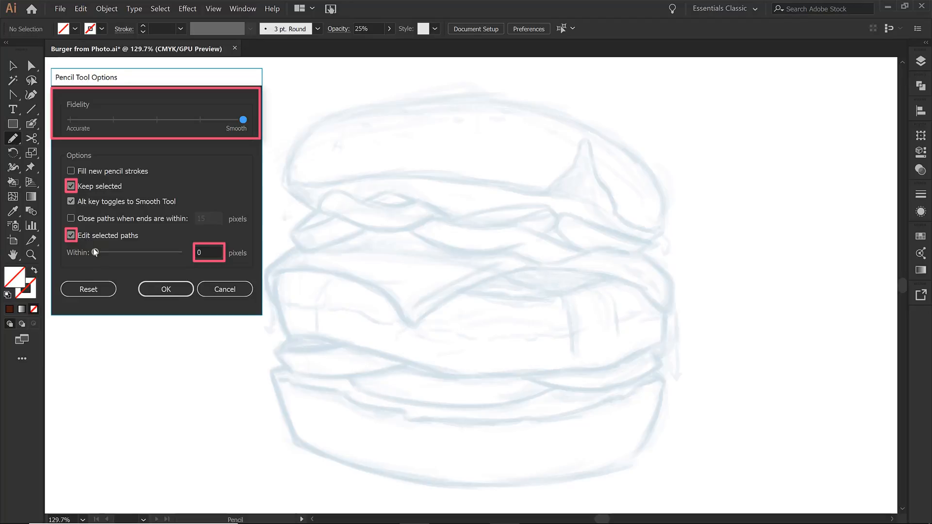
pyautogui.click(166, 290)
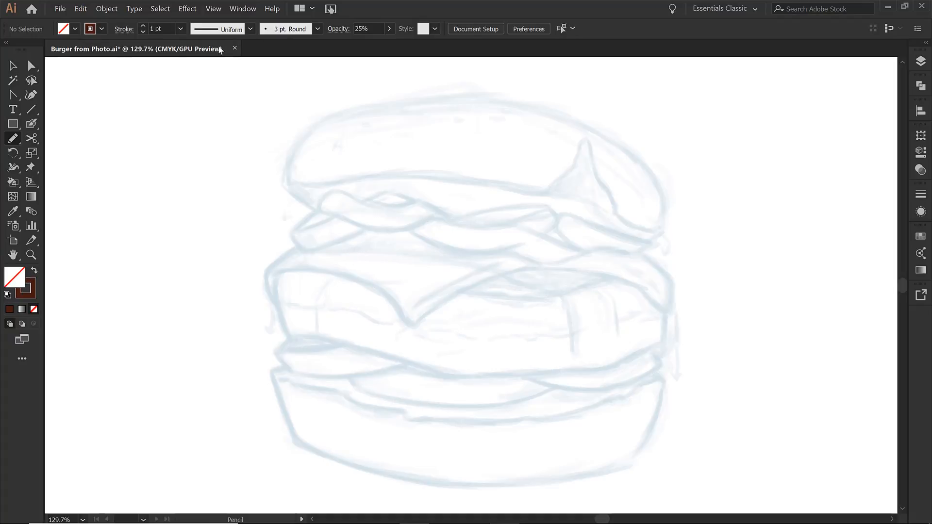
# - Set a 7 pt stroke weight with Round Cap and Round Join
pyautogui.click(181, 28)
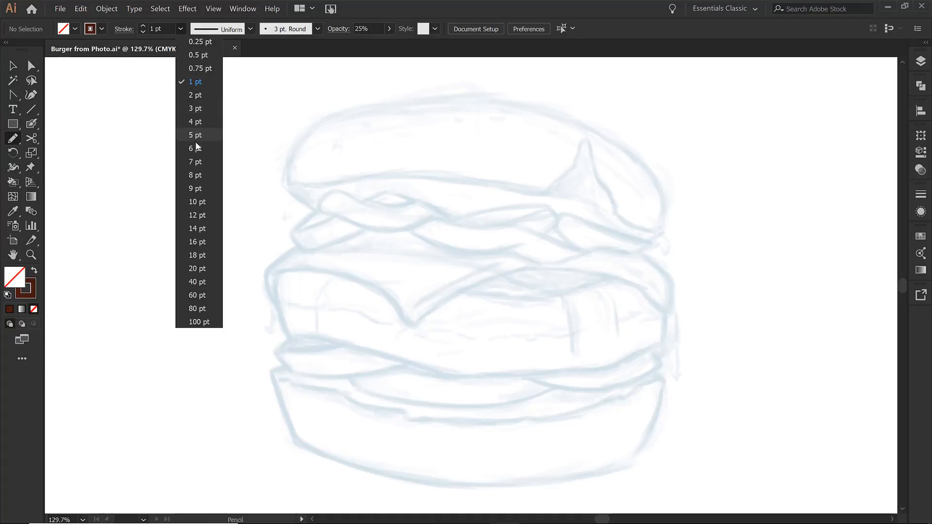
pyautogui.click(195, 162)
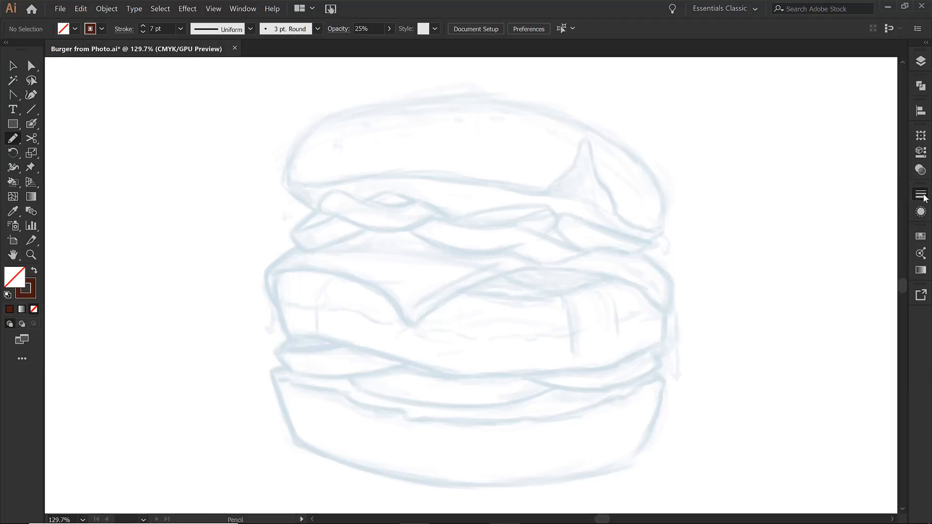
pyautogui.click(920, 193)
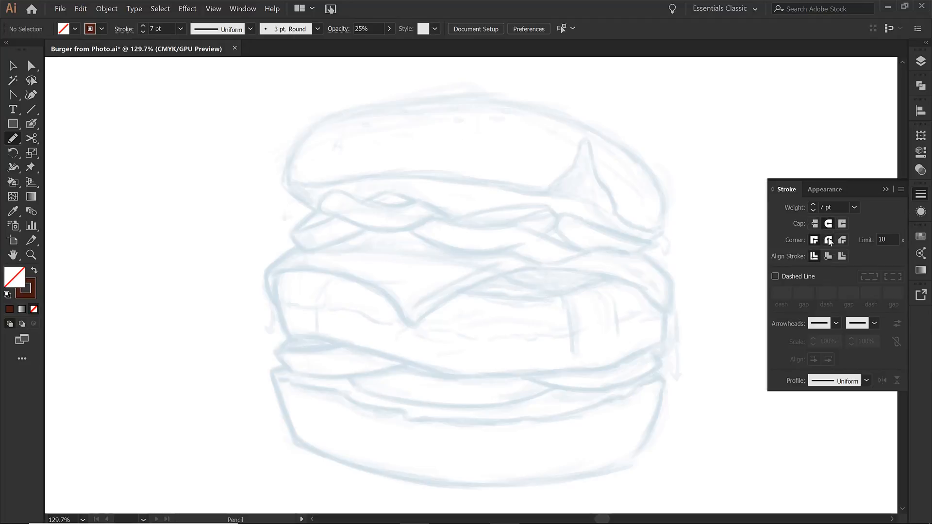
pyautogui.click(828, 239)
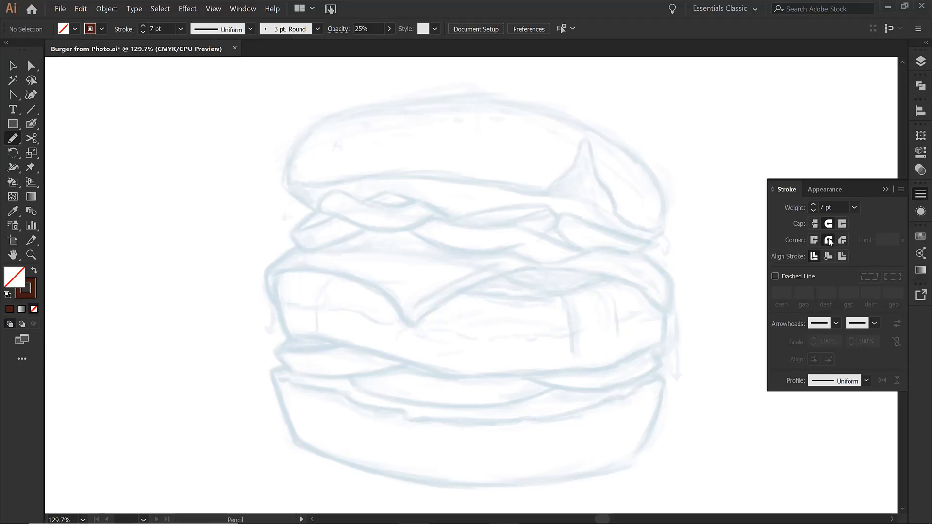
pyautogui.moveTo(802, 248)
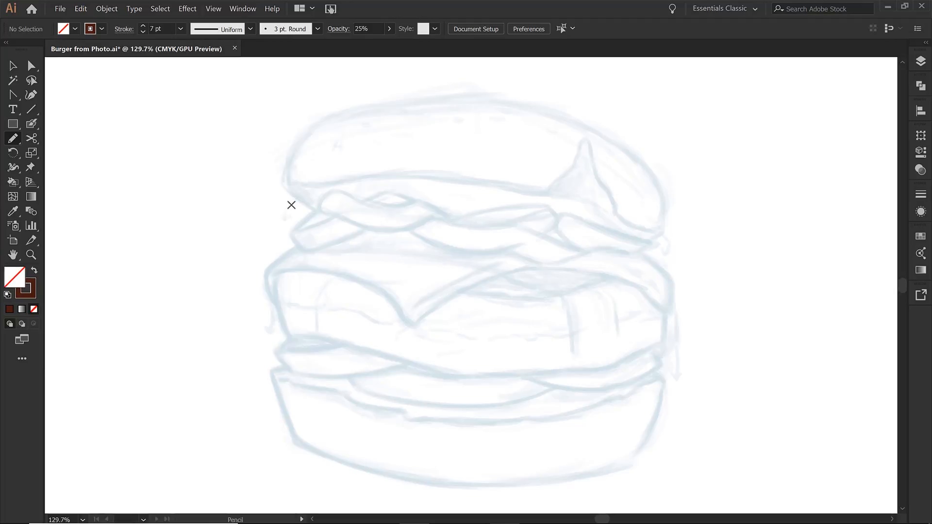
# - Trace the top bun's left corner, dome and underside over the sketch
pyautogui.moveTo(285, 183); pyautogui.dragTo(316, 211)
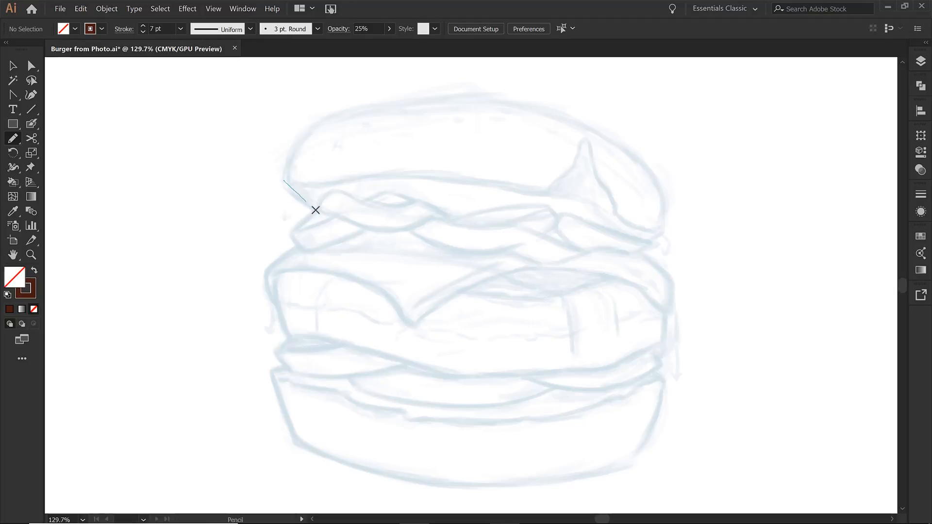
pyautogui.moveTo(285, 179); pyautogui.dragTo(316, 211)
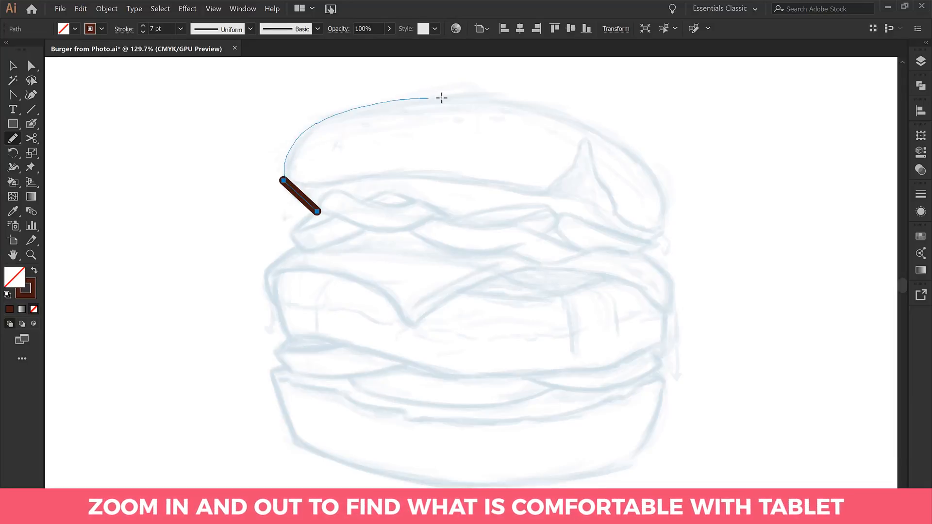
pyautogui.moveTo(427, 97); pyautogui.dragTo(630, 158)
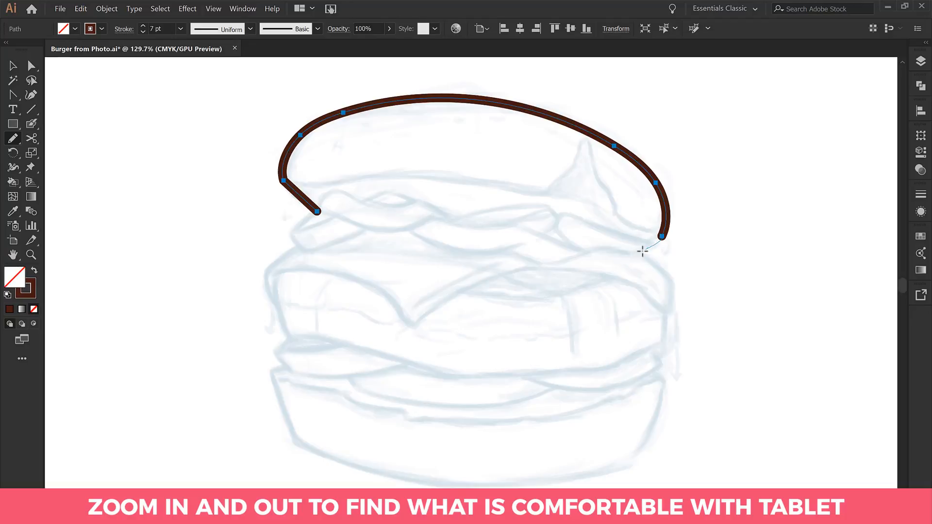
pyautogui.moveTo(660, 240); pyautogui.dragTo(657, 249)
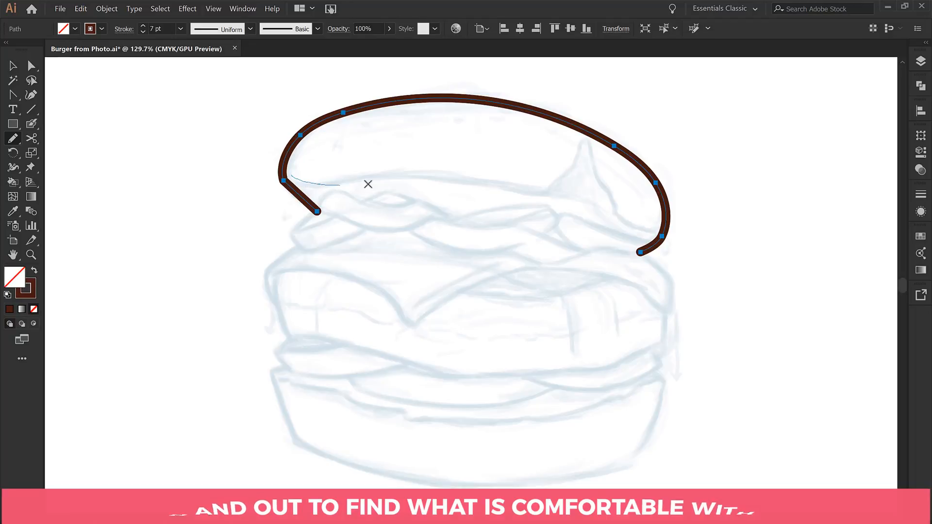
pyautogui.moveTo(367, 184); pyautogui.dragTo(595, 219)
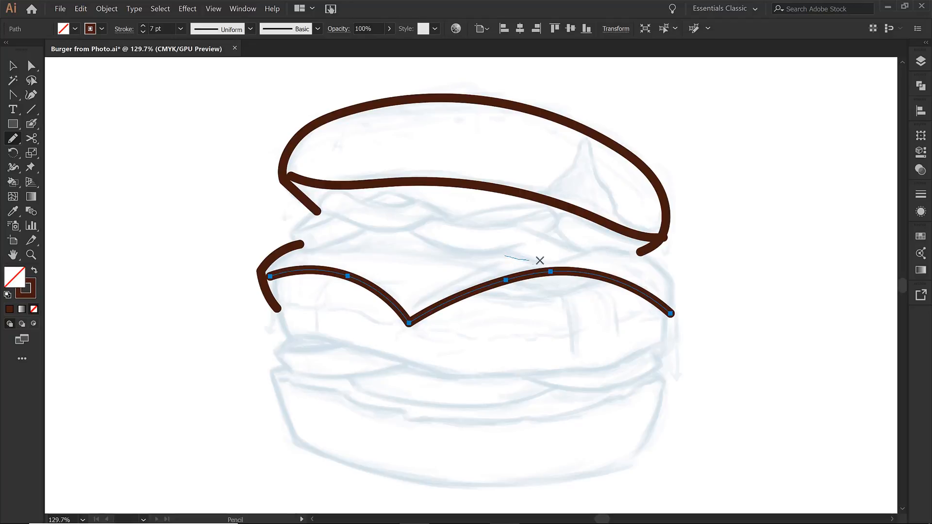
# - Trace the wavy cheese edge with drips and the patty's sides and bottom
pyautogui.moveTo(540, 261); pyautogui.dragTo(648, 257)
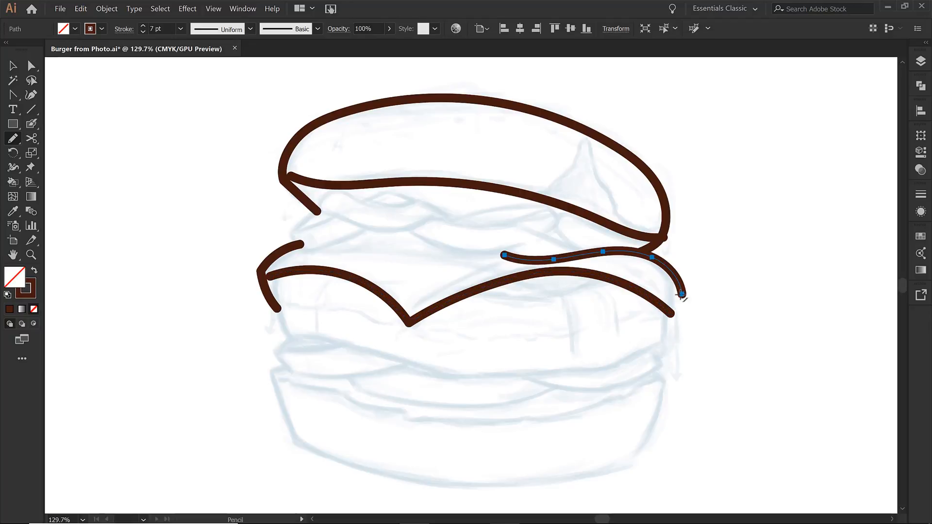
pyautogui.moveTo(683, 296); pyautogui.dragTo(668, 335)
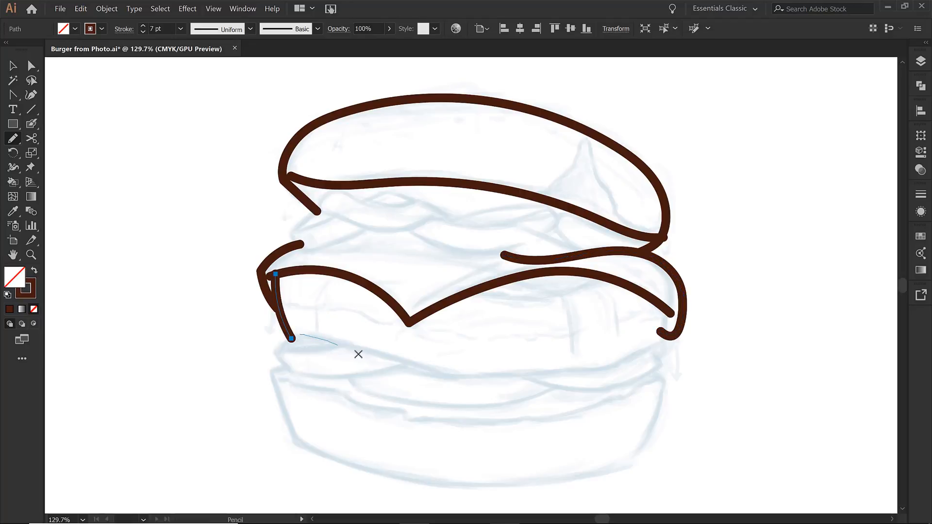
pyautogui.moveTo(292, 339); pyautogui.dragTo(586, 370)
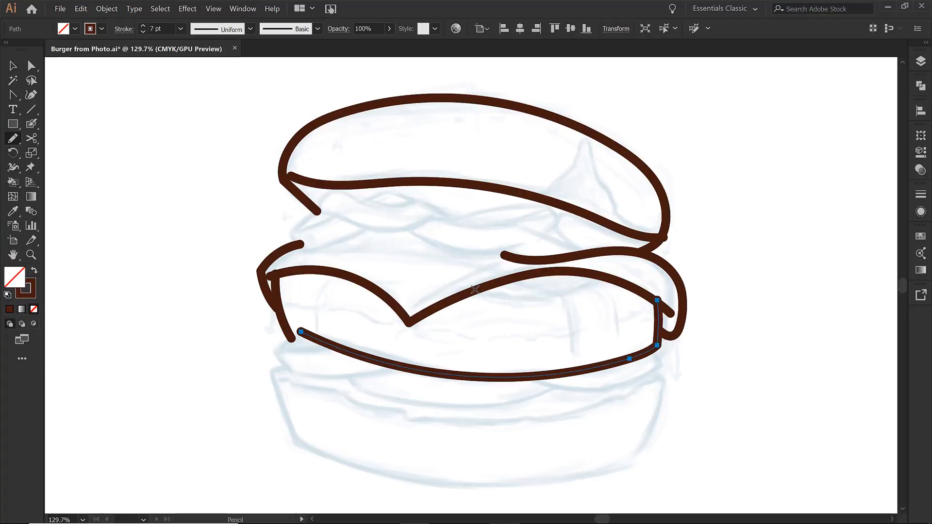
pyautogui.moveTo(473, 289); pyautogui.dragTo(574, 341)
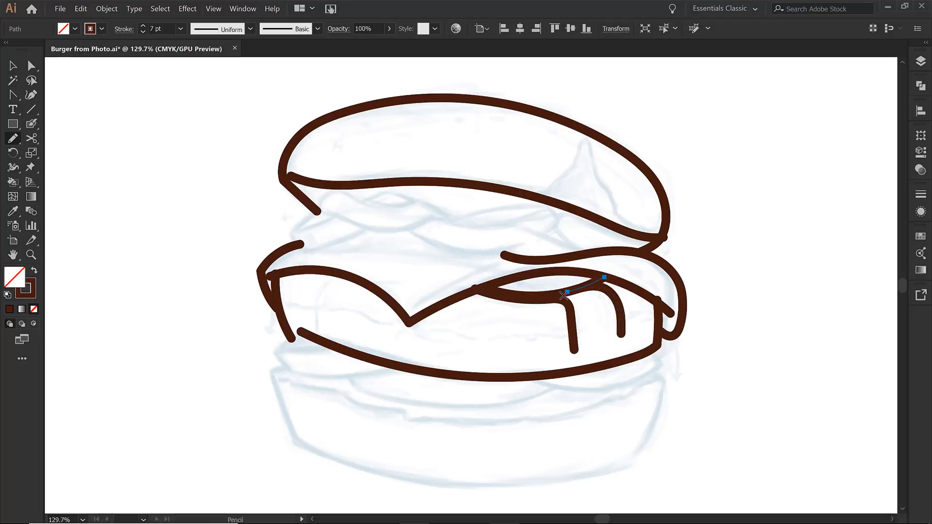
pyautogui.moveTo(302, 215)
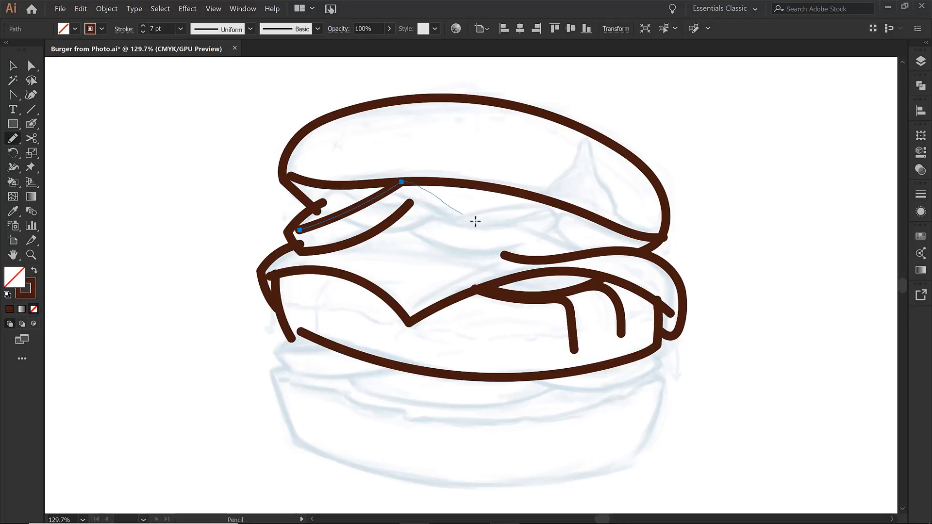
# - Trace the wavy lettuce curves tucked under the top bun
pyautogui.moveTo(403, 183); pyautogui.dragTo(523, 225)
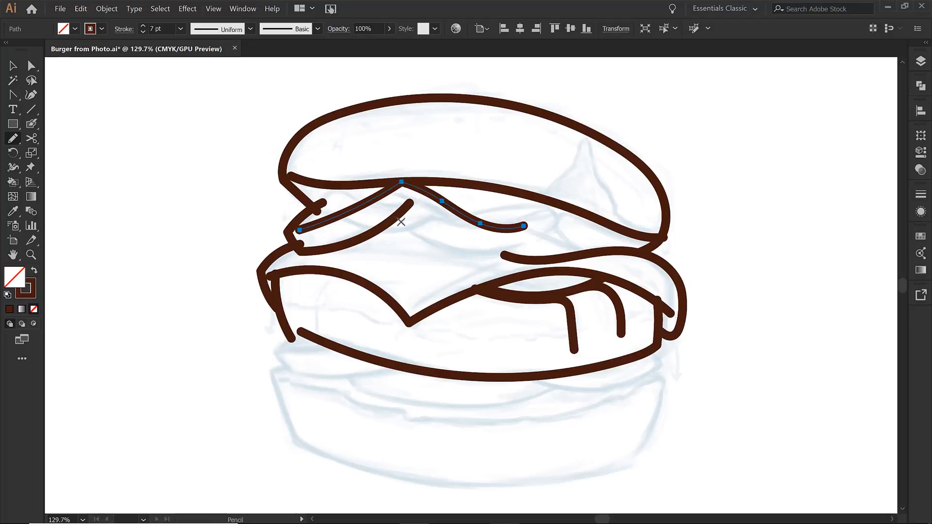
pyautogui.moveTo(400, 221); pyautogui.dragTo(524, 245)
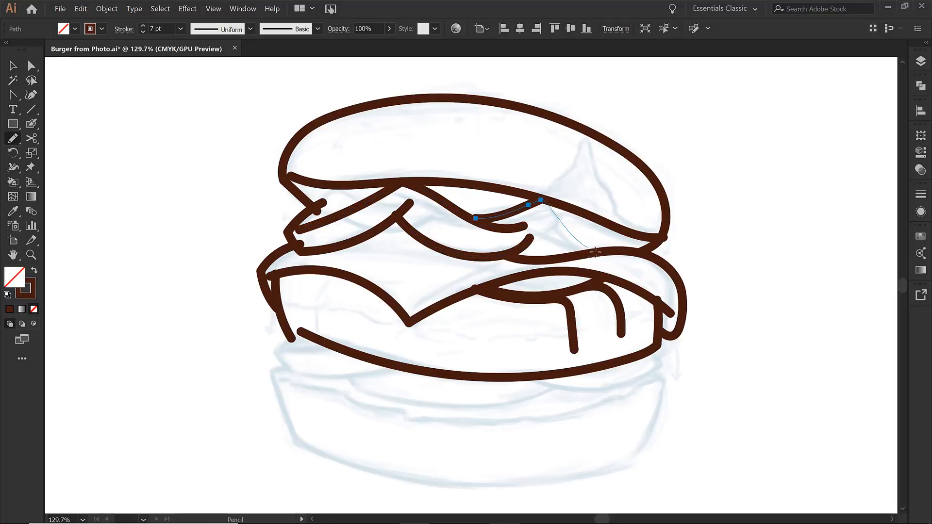
pyautogui.moveTo(541, 201); pyautogui.dragTo(594, 251)
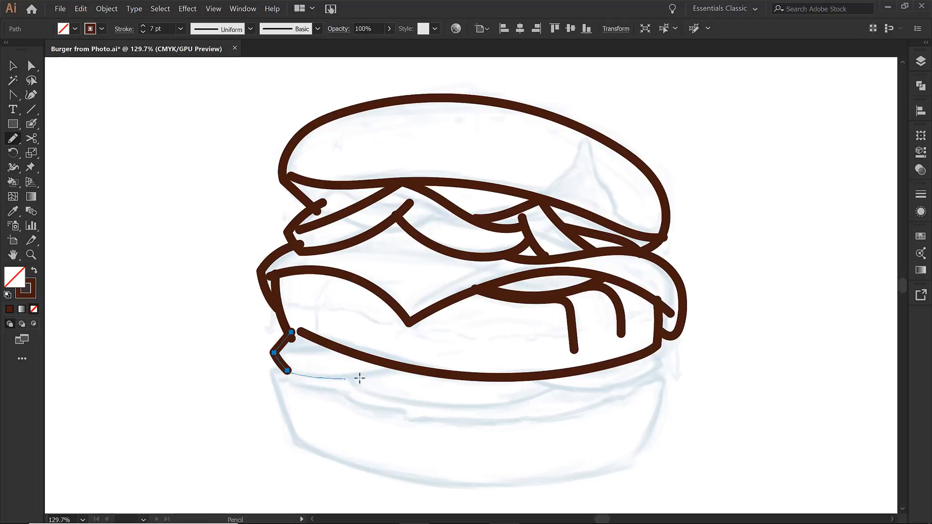
# - Trace the lower layer's left edge and the curved base of the bottom bun
pyautogui.moveTo(289, 372); pyautogui.dragTo(404, 369)
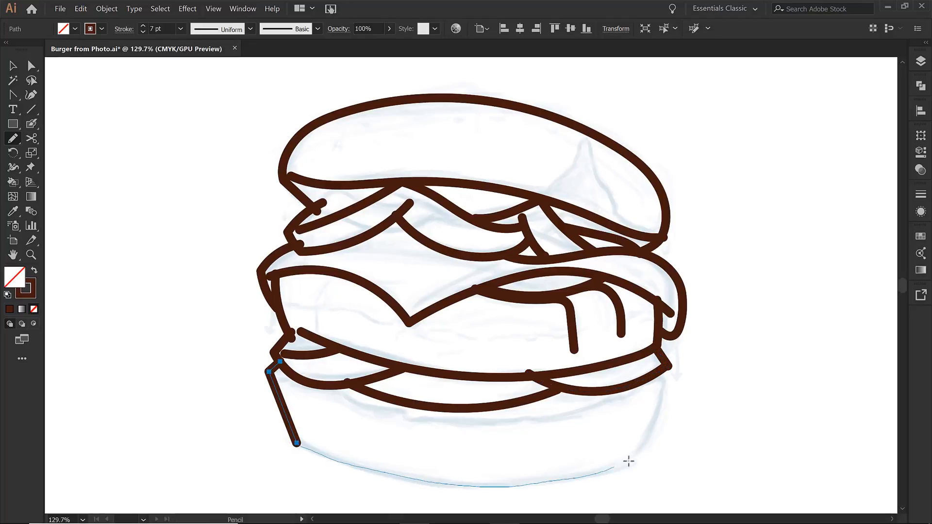
pyautogui.moveTo(297, 443); pyautogui.dragTo(642, 456)
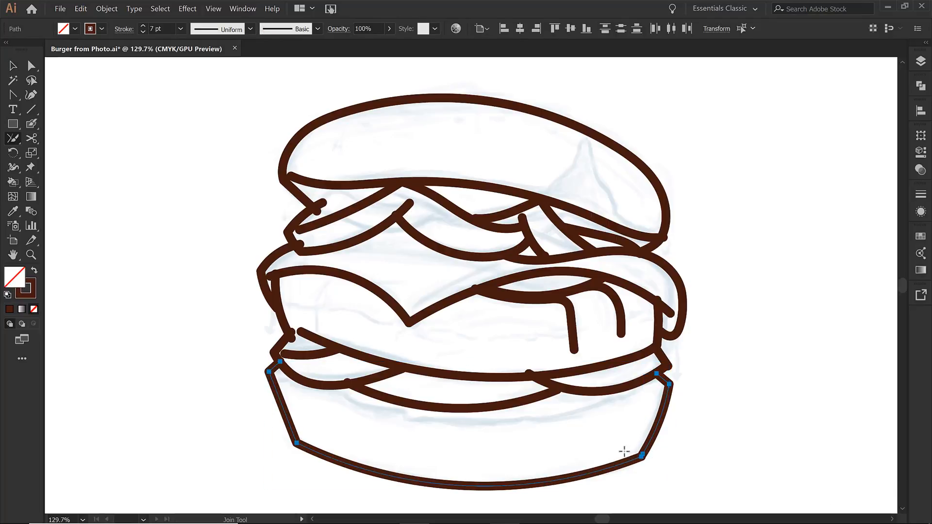
# - Draw the wavy lettuce edge from its curled left end across to the right
pyautogui.click(13, 138)
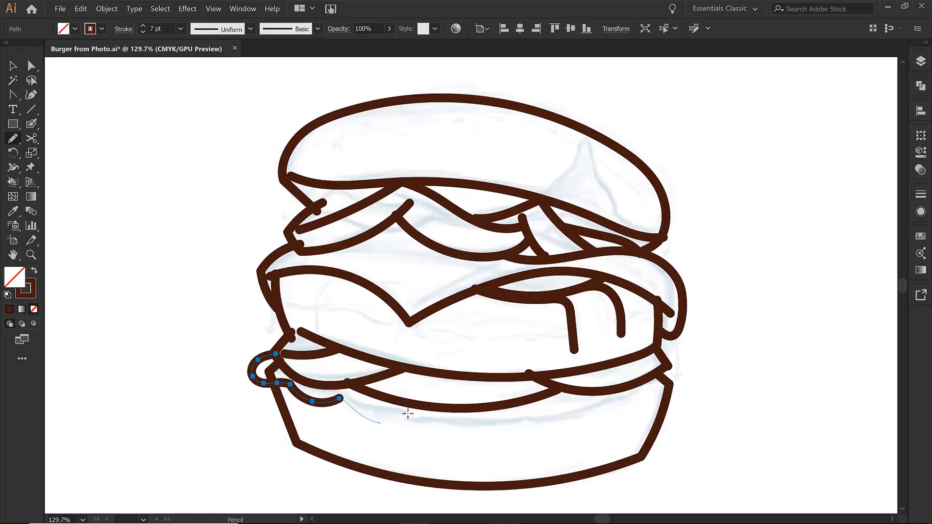
pyautogui.moveTo(333, 401); pyautogui.dragTo(496, 430)
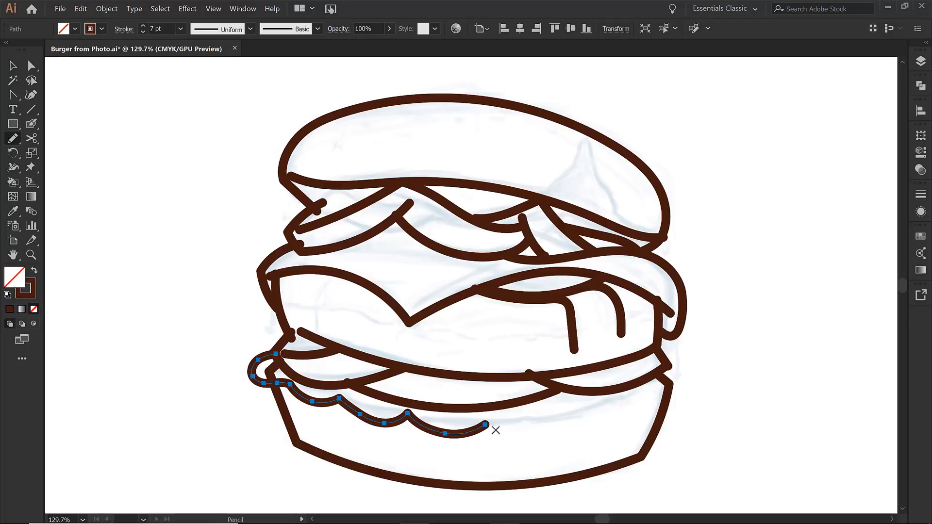
pyautogui.moveTo(495, 430); pyautogui.dragTo(565, 417)
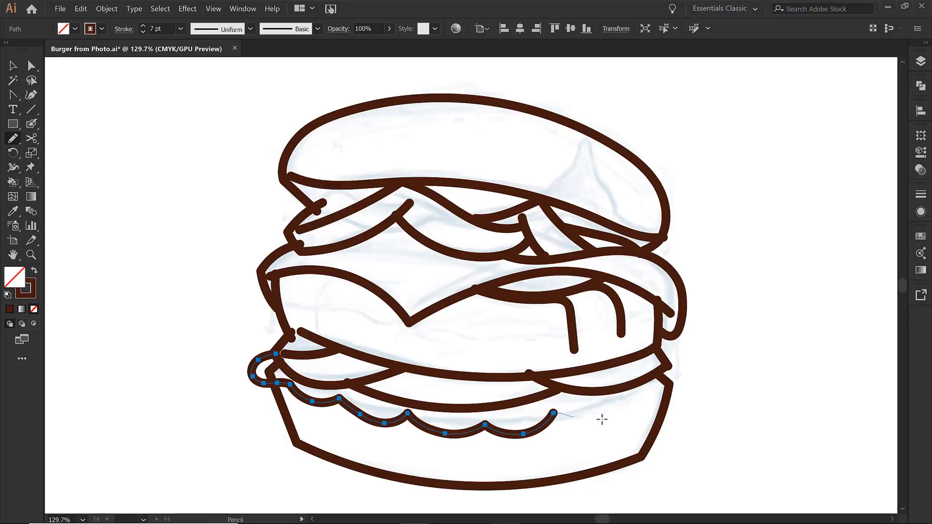
pyautogui.moveTo(560, 417); pyautogui.dragTo(681, 365)
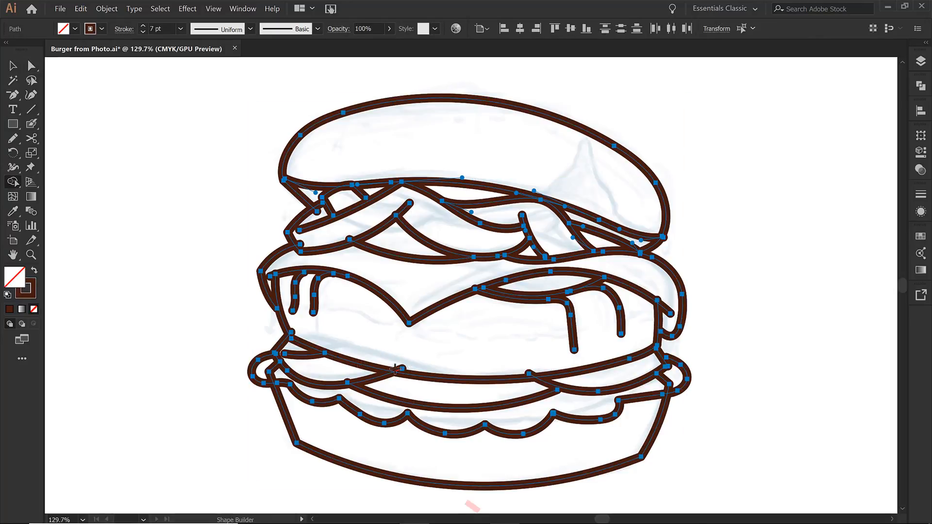
# - Turn off Highlight Fill in the Shape Builder options and confirm
pyautogui.doubleClick(12, 179)
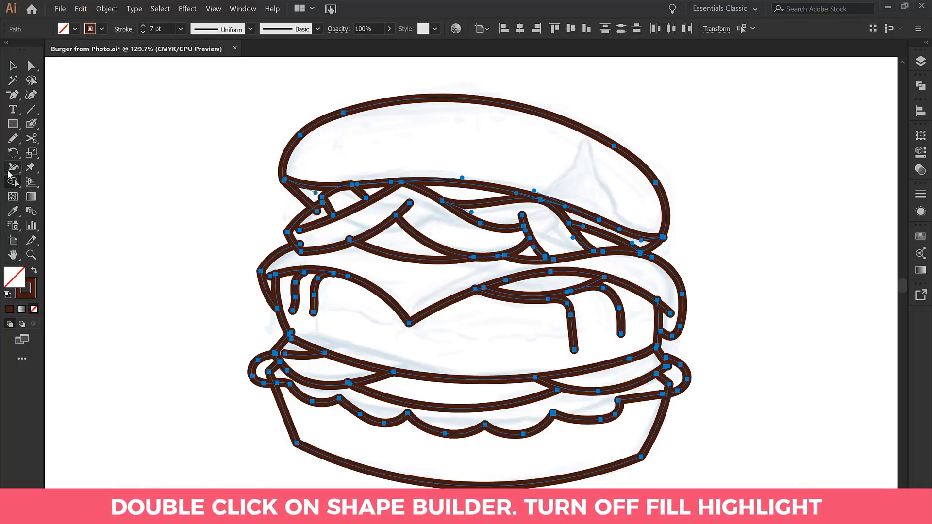
pyautogui.doubleClick(13, 182)
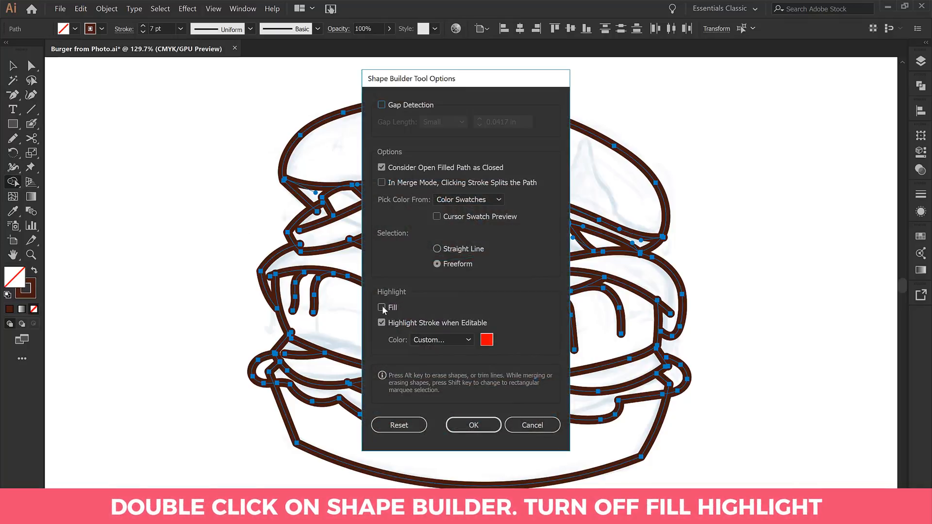
pyautogui.click(381, 308)
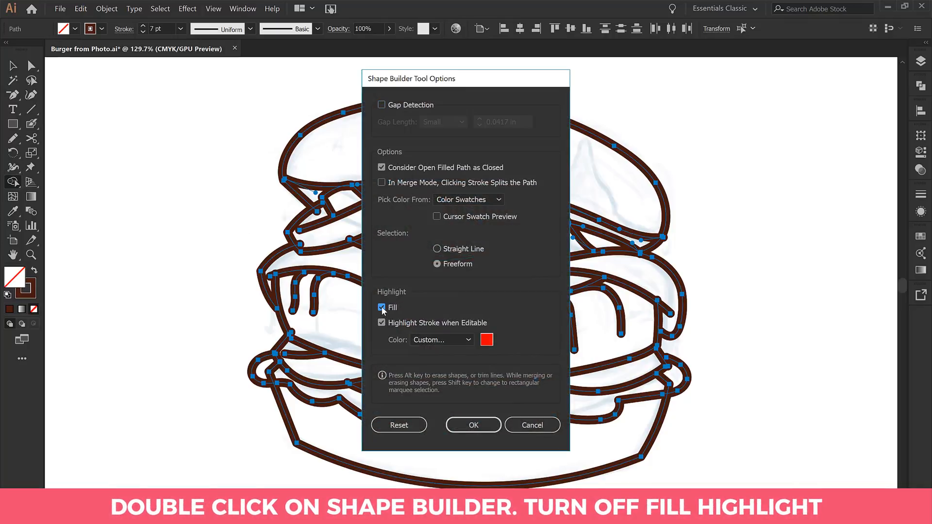
pyautogui.click(381, 308)
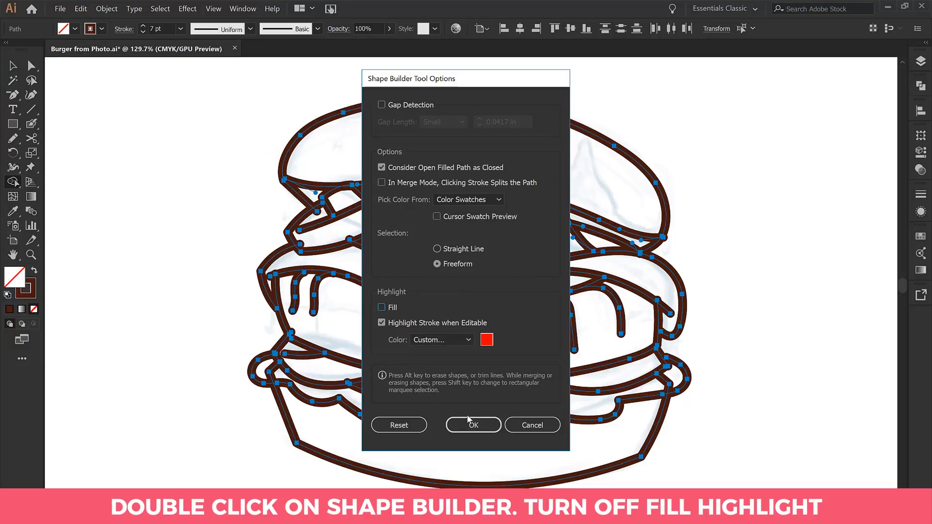
pyautogui.click(473, 426)
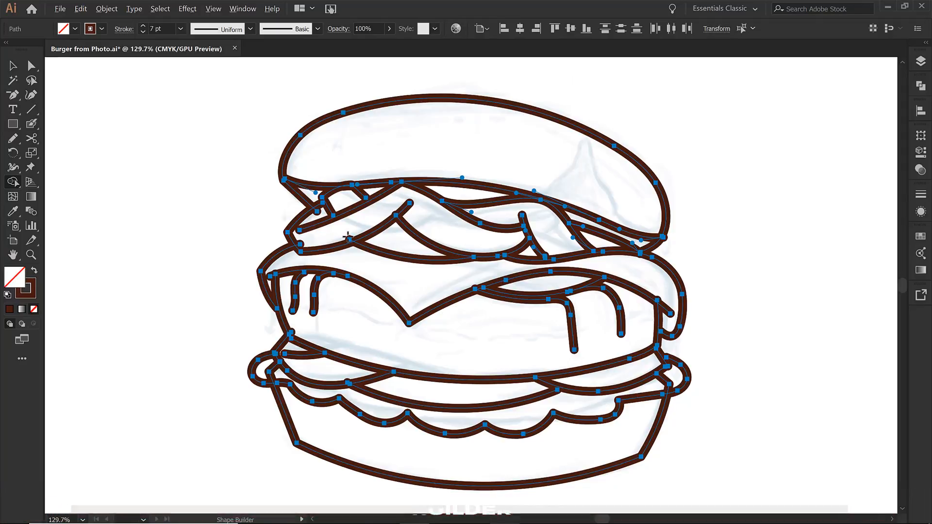
pyautogui.moveTo(394, 208)
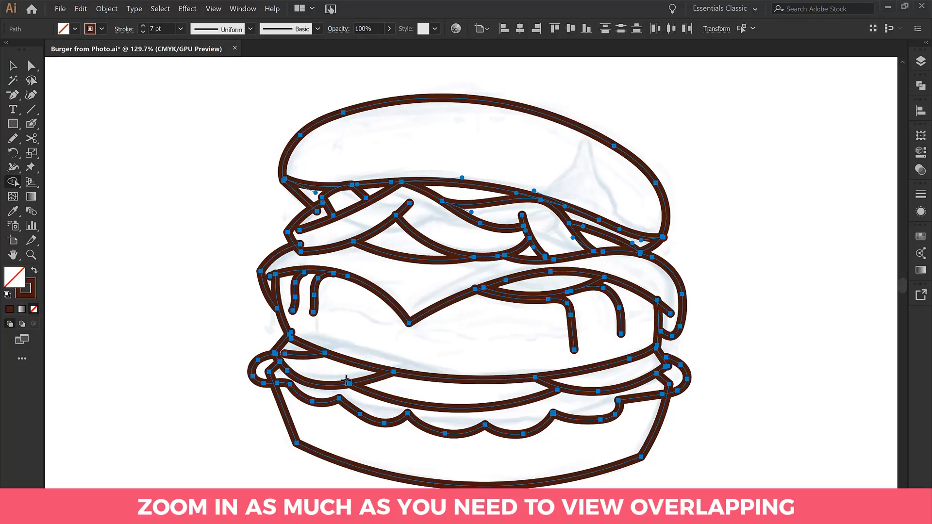
pyautogui.moveTo(291, 331)
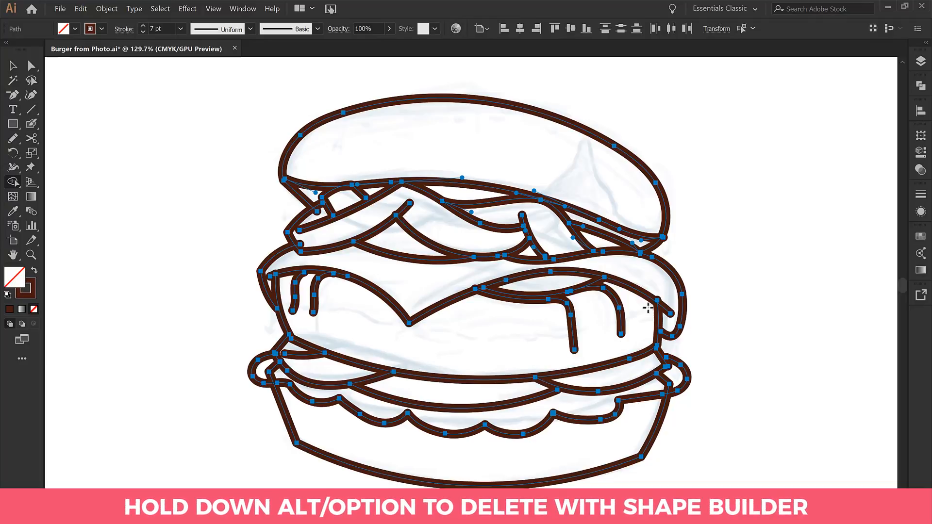
pyautogui.moveTo(562, 227)
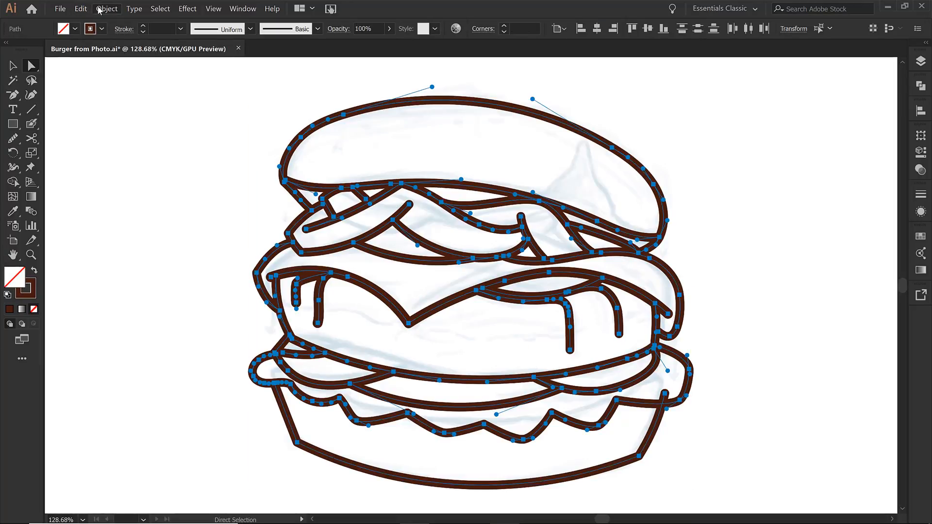
# - Make the burger outlines a Live Paint group via Object > Live Paint > Make
pyautogui.click(106, 9)
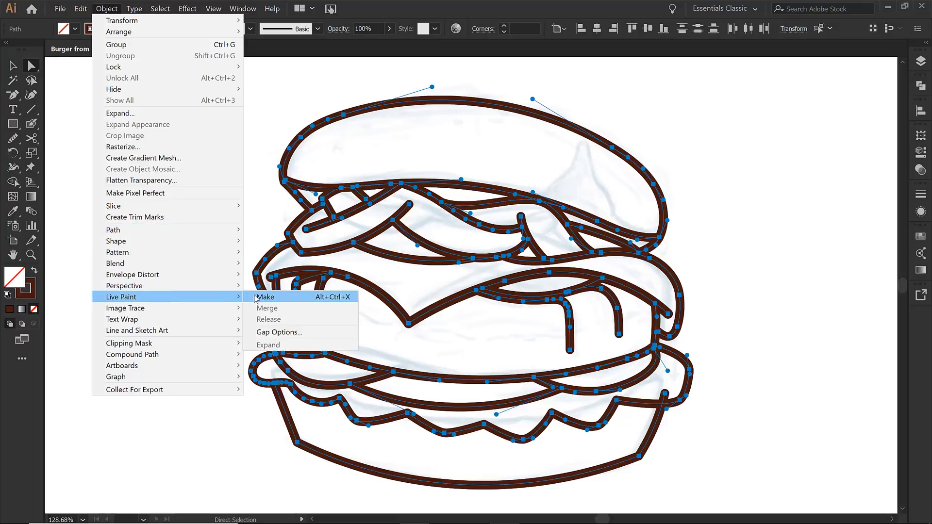
pyautogui.click(265, 297)
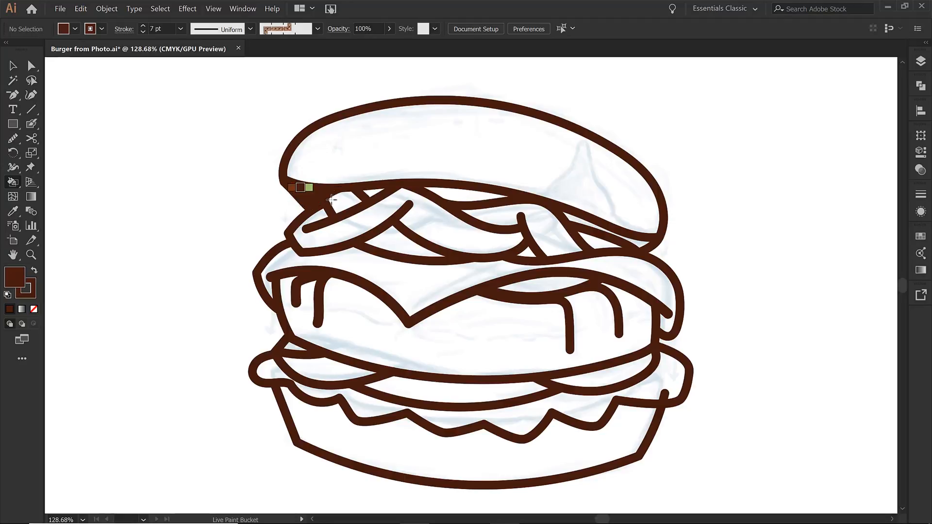
# - Fill lettuce green, buns beige, onions cream, tomato red and patty brown with the Live Paint Bucket
pyautogui.click(568, 206)
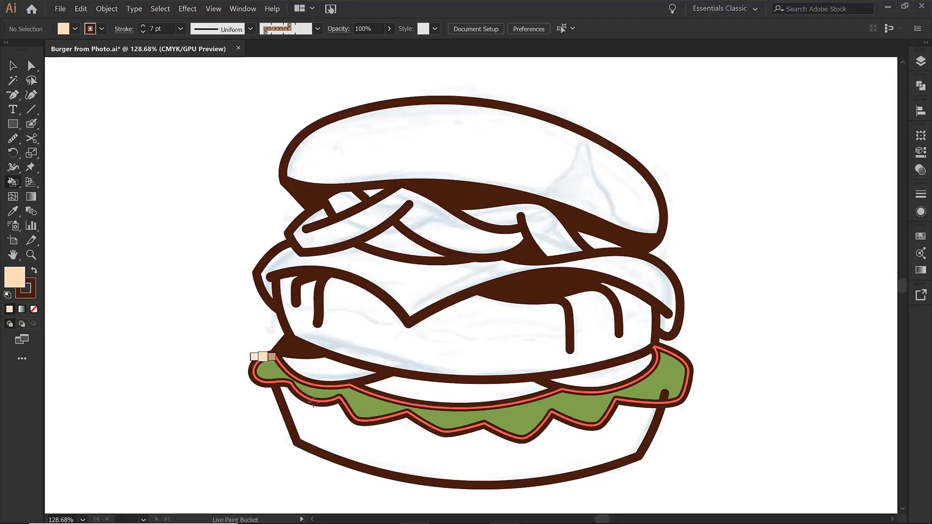
pyautogui.click(416, 149)
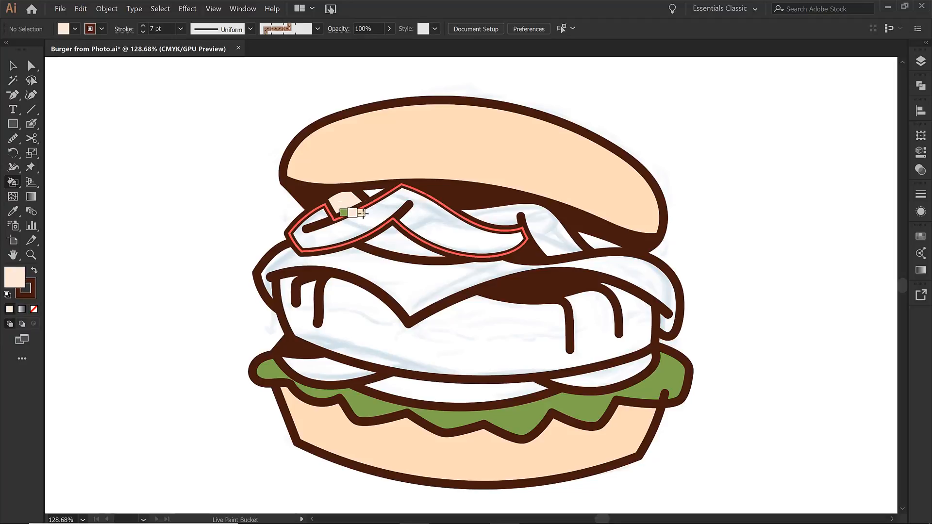
pyautogui.click(497, 221)
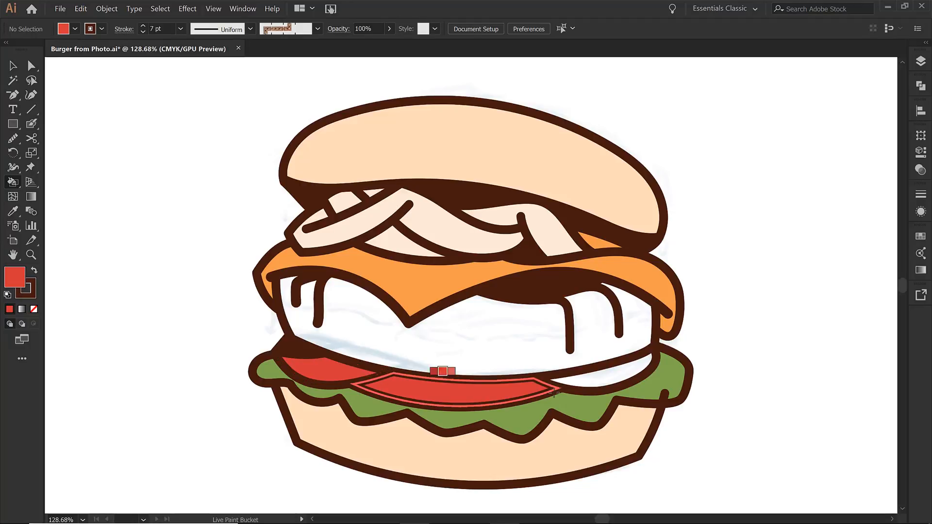
pyautogui.click(613, 367)
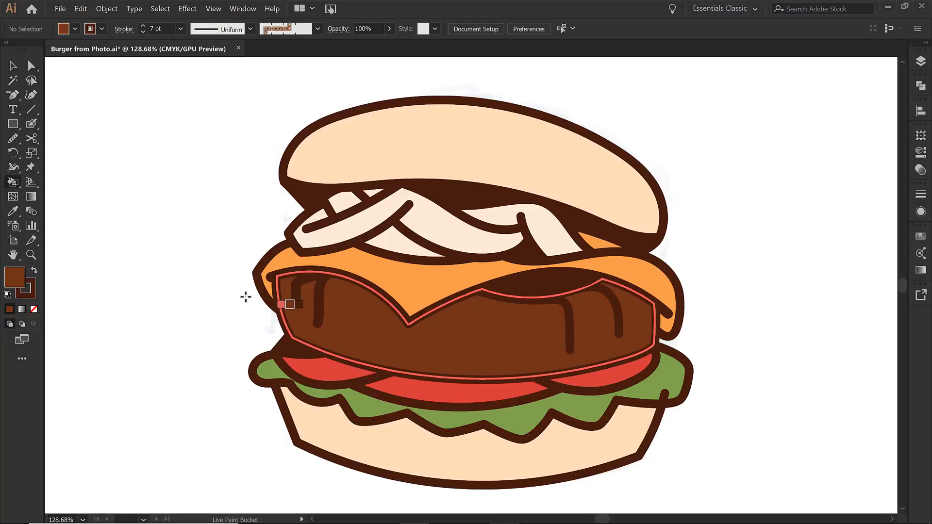
pyautogui.click(12, 66)
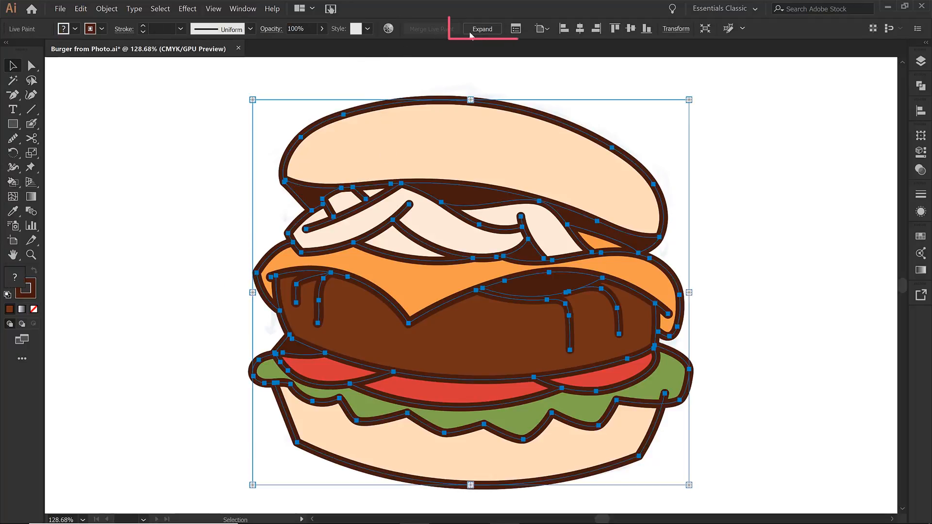
pyautogui.moveTo(483, 28)
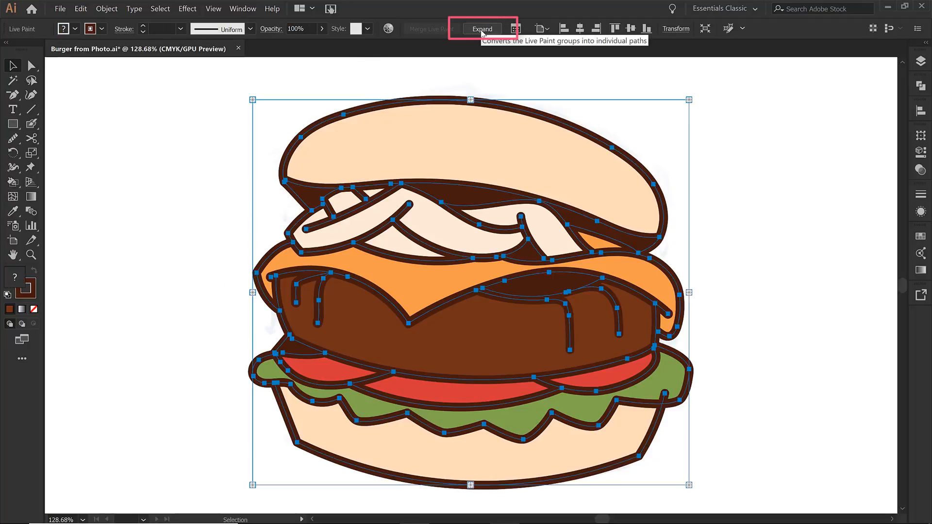
# - Expand the Live Paint group into ordinary grouped paths
pyautogui.click(482, 28)
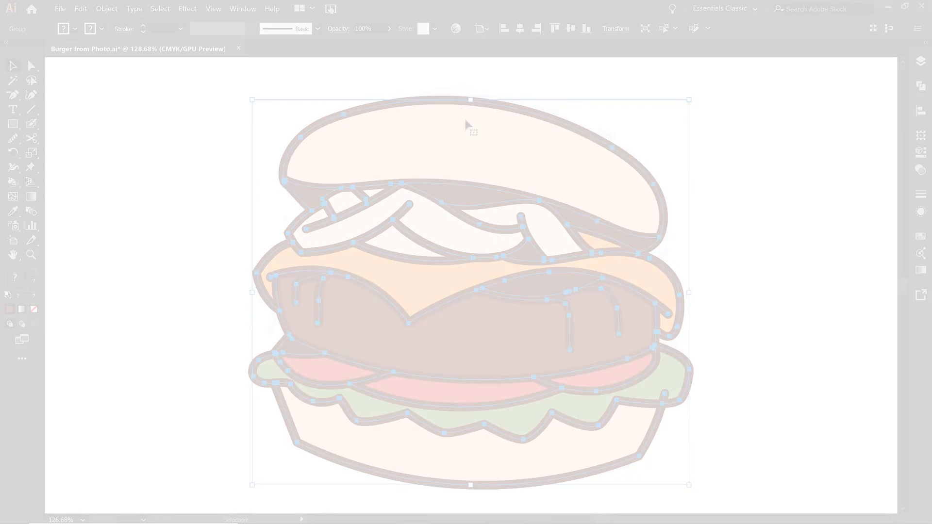